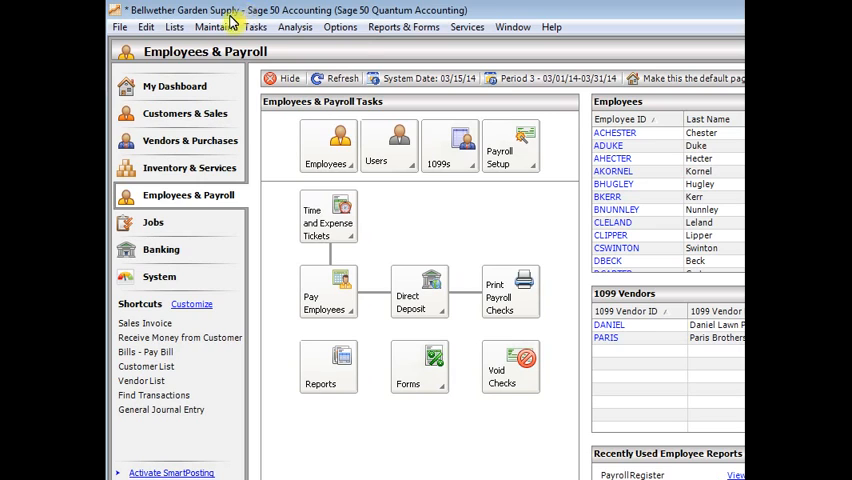
Open Payroll Settings from the Payroll Setup dropdown in Employees & Payroll
left_click(213, 27)
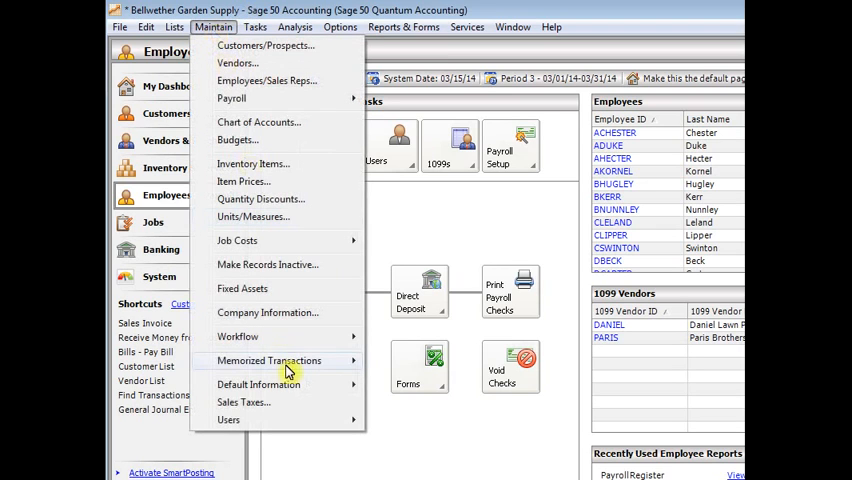
mouse_move(259, 384)
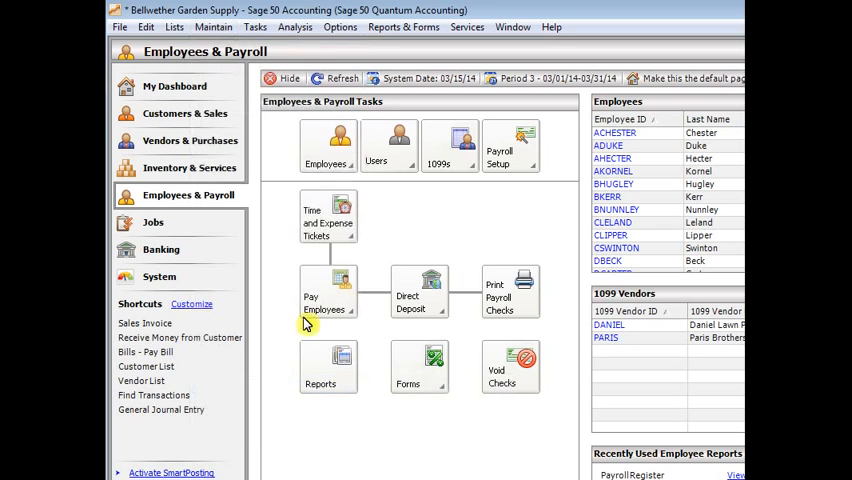
mouse_move(160, 200)
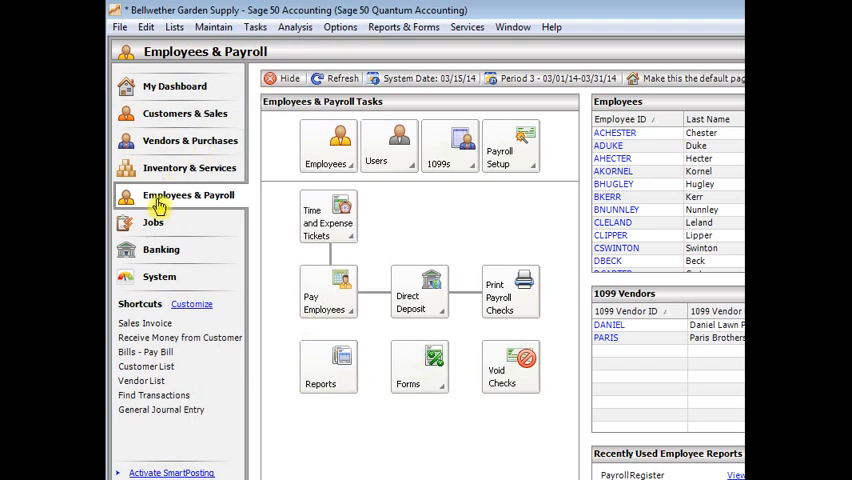
left_click(510, 145)
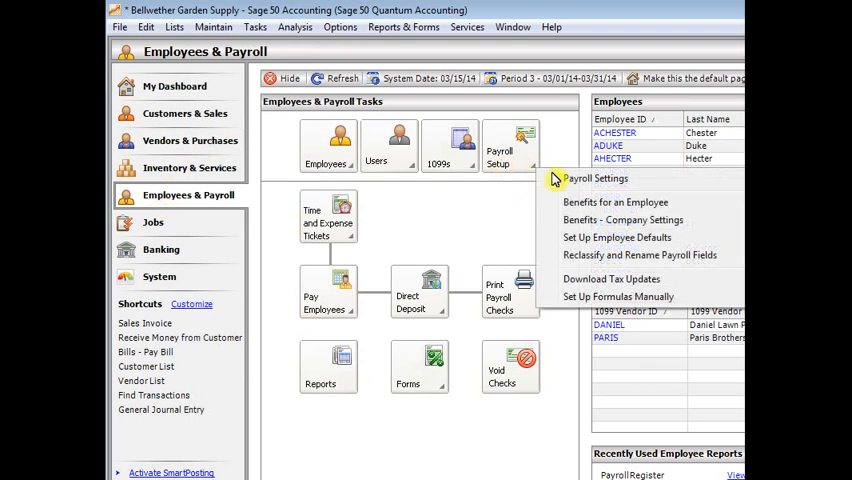
left_click(596, 178)
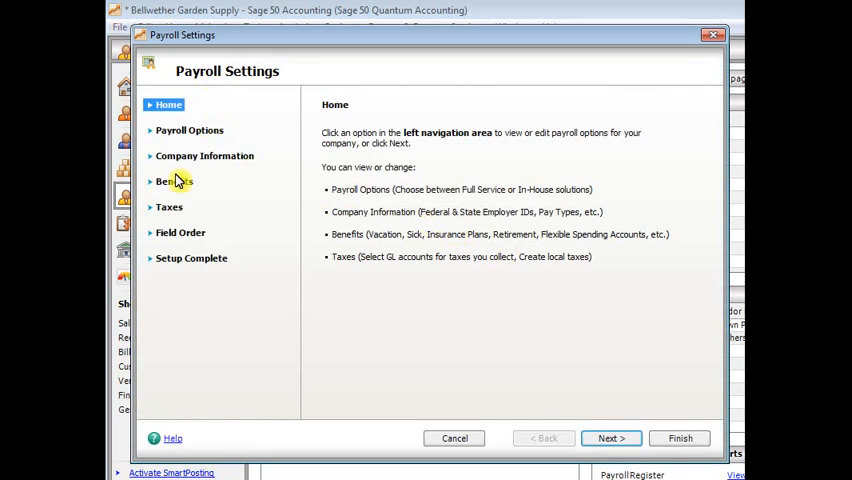
Show the Benefits section listing vacation and sick time benefit types
left_click(173, 181)
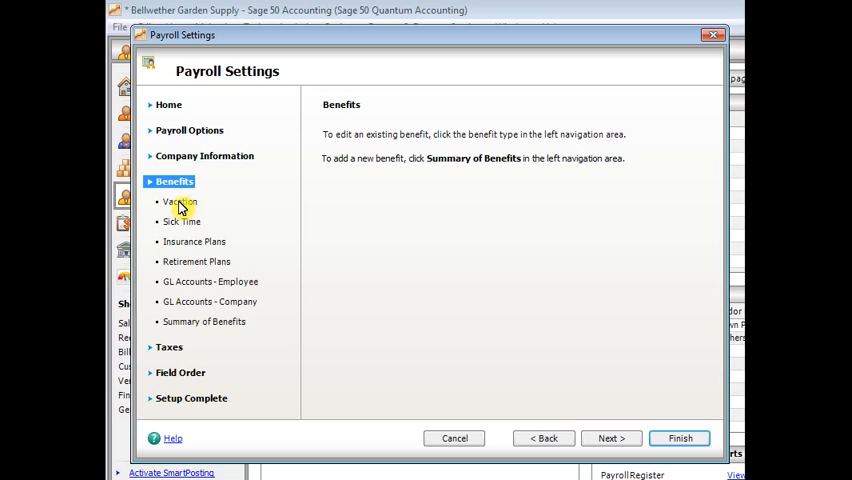
mouse_move(182, 205)
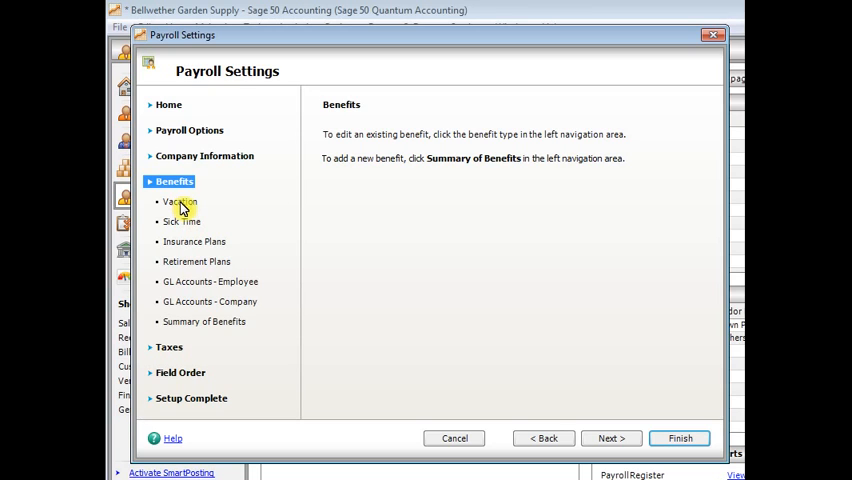
Show the Vacation benefit page with its accrual and carry-over questions
left_click(178, 202)
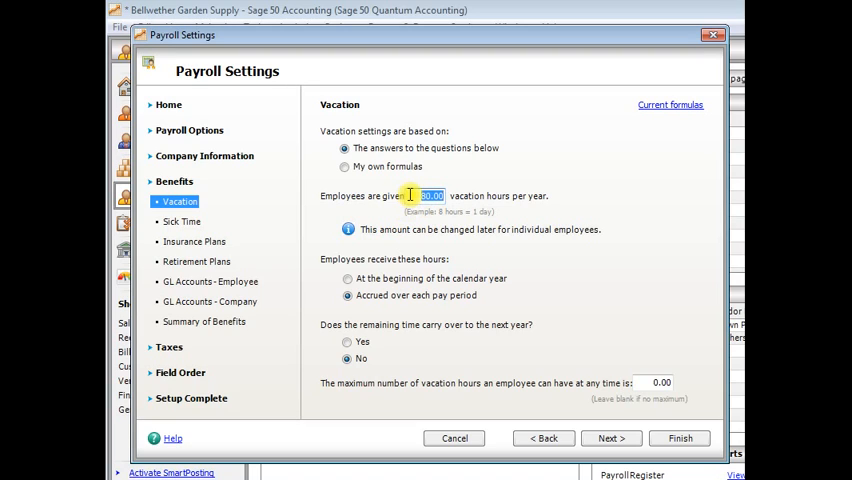
type("0")
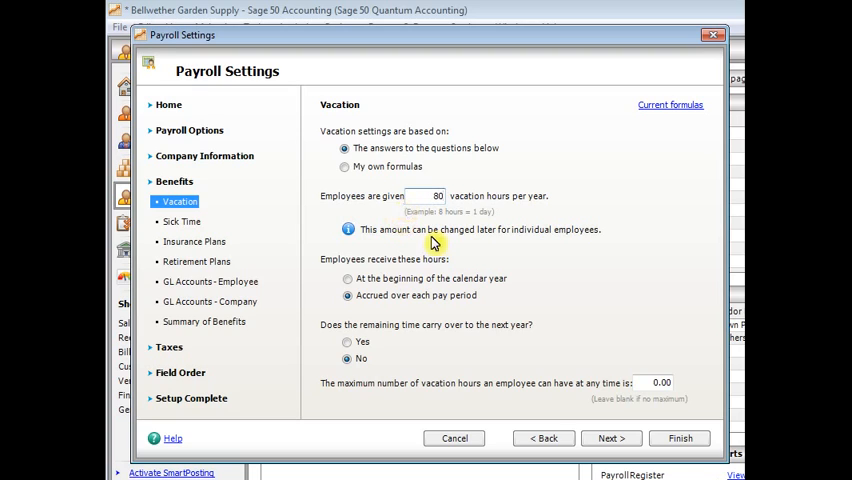
mouse_move(353, 271)
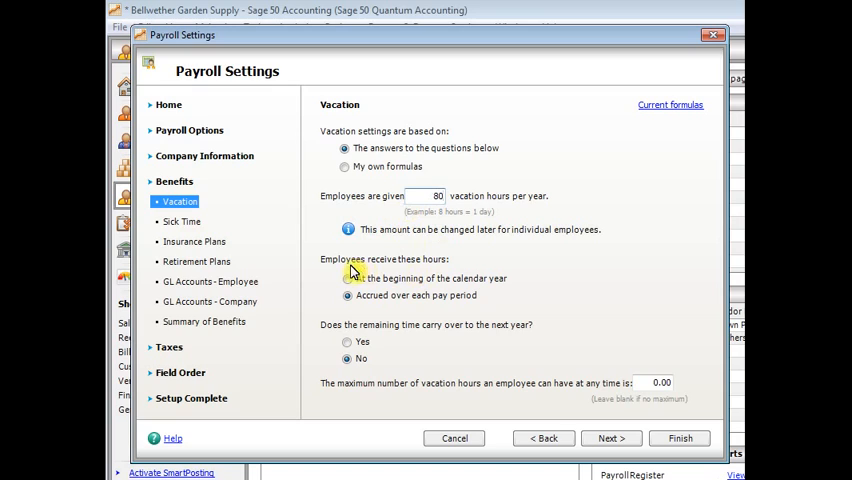
mouse_move(390, 290)
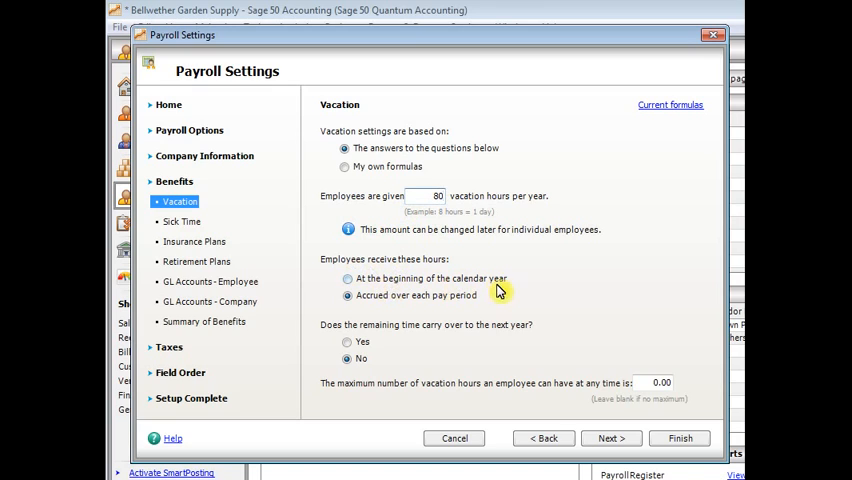
mouse_move(475, 308)
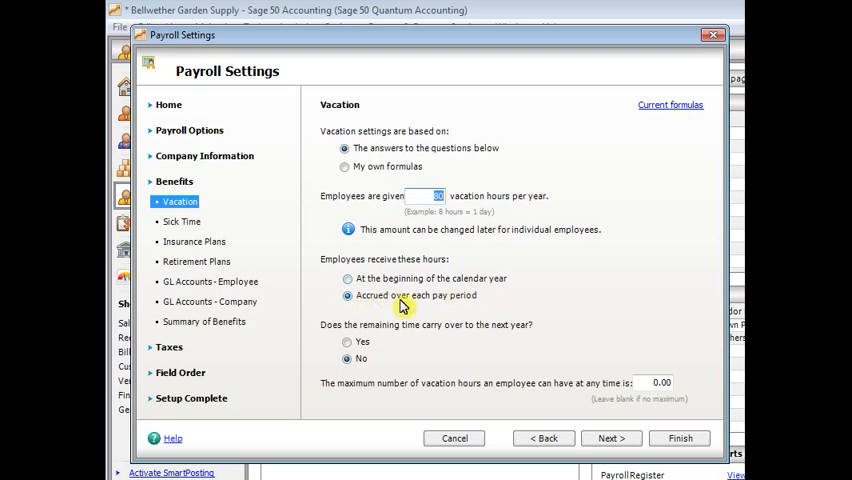
mouse_move(446, 306)
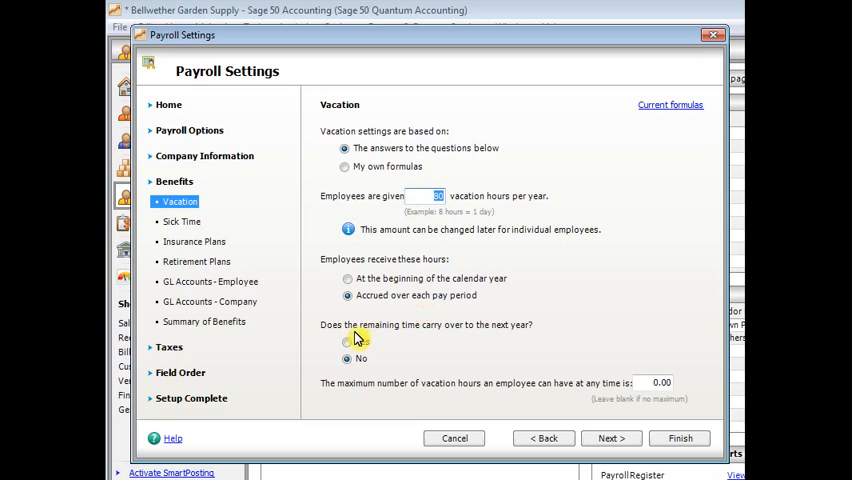
mouse_move(472, 337)
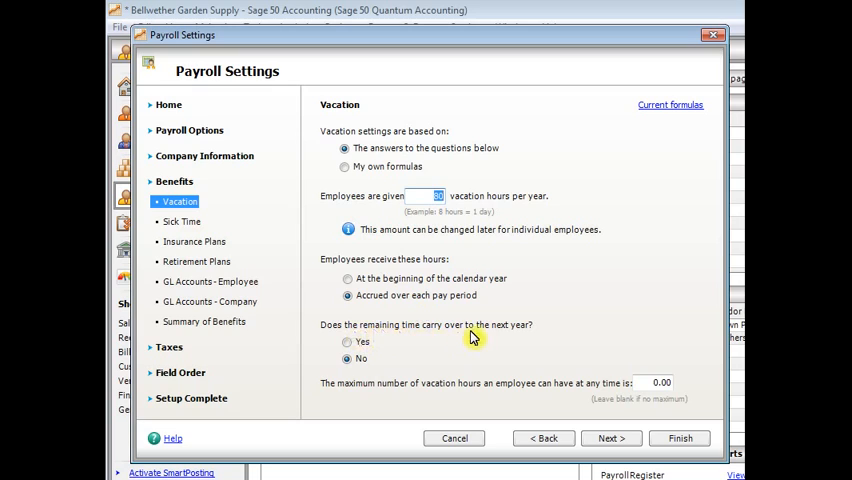
mouse_move(363, 344)
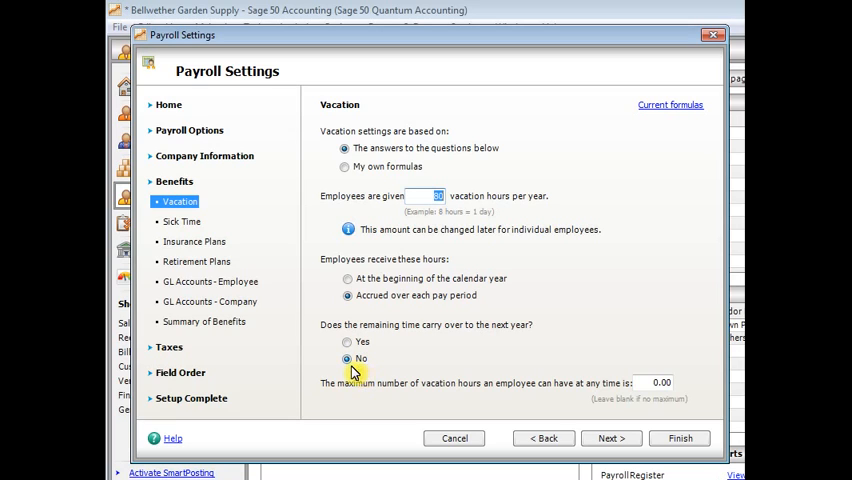
mouse_move(414, 393)
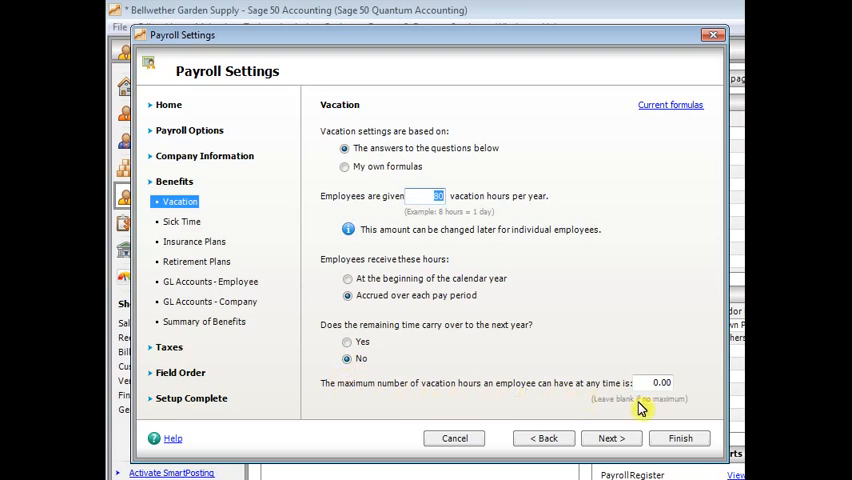
Review the 80-hour maximum vacation limit and finish the Payroll Settings wizard
left_click(660, 382)
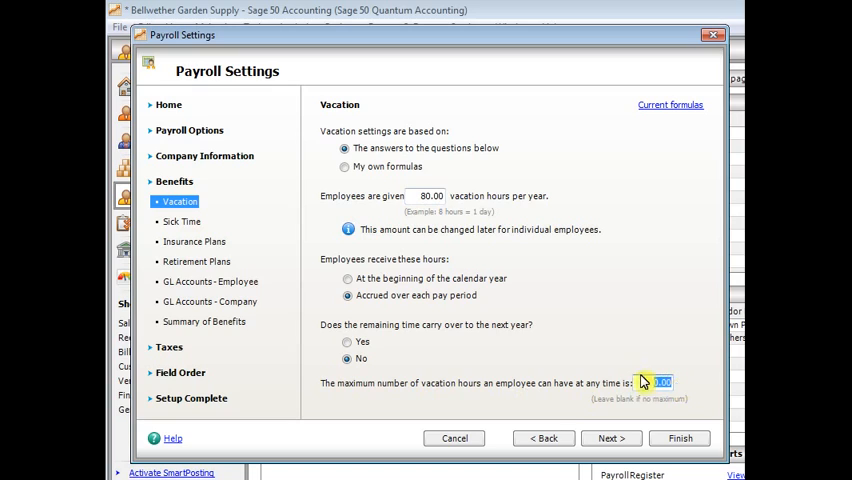
mouse_move(438, 331)
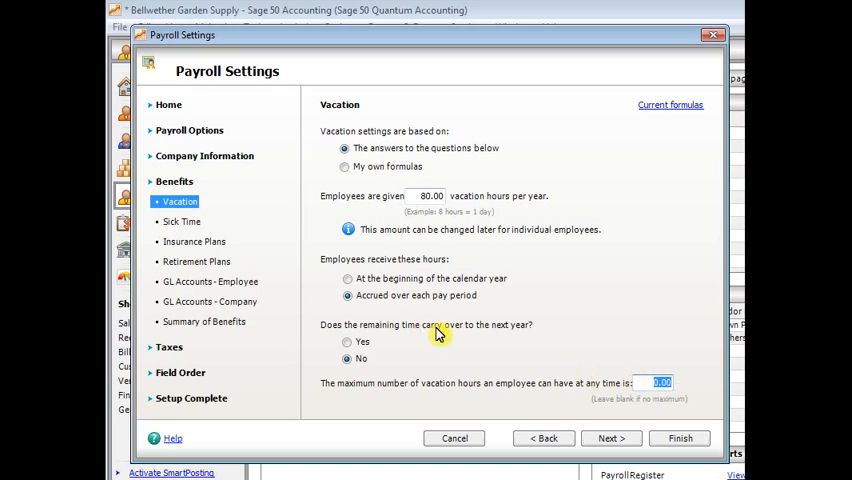
mouse_move(438, 345)
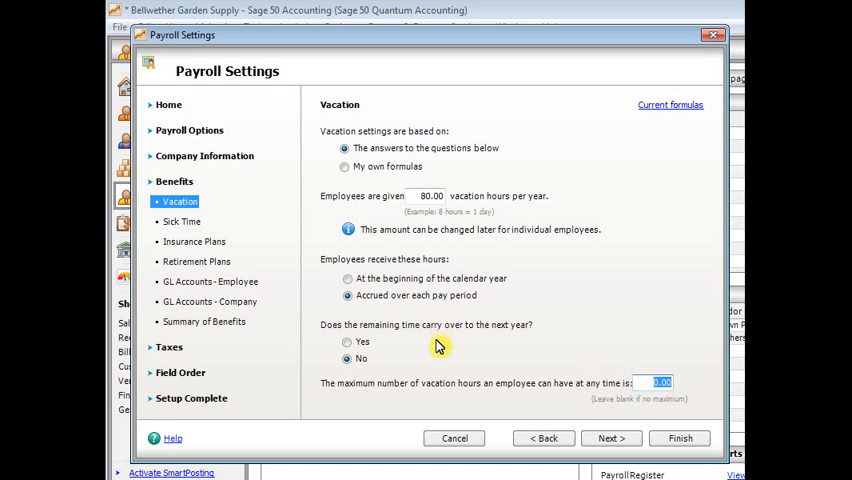
mouse_move(449, 360)
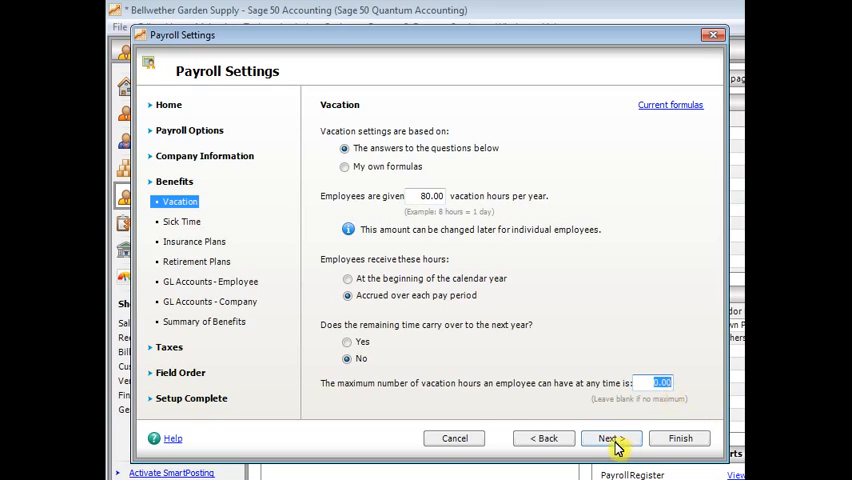
mouse_move(678, 438)
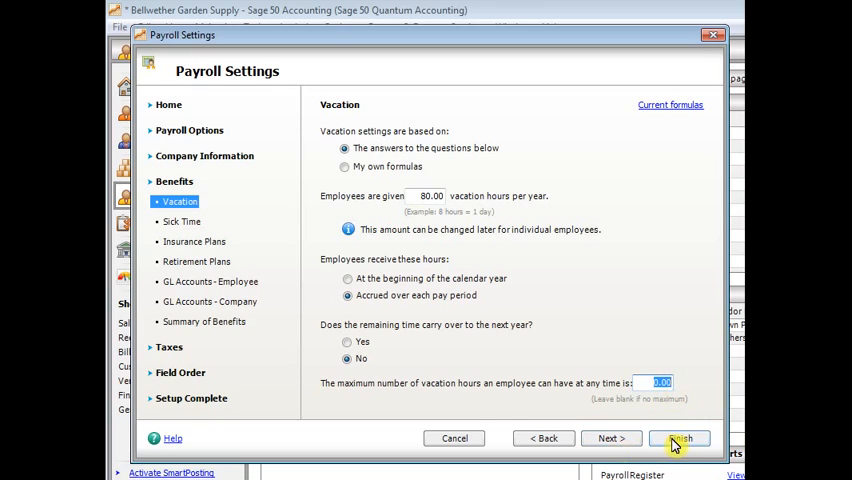
left_click(679, 438)
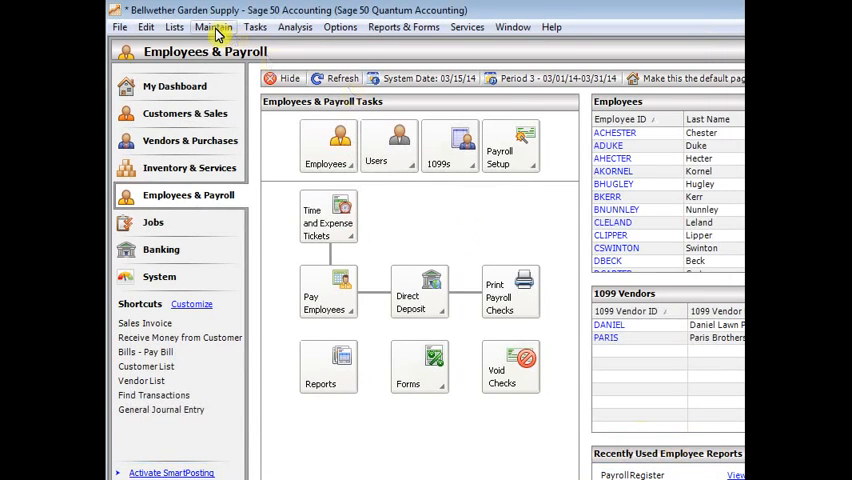
left_click(213, 26)
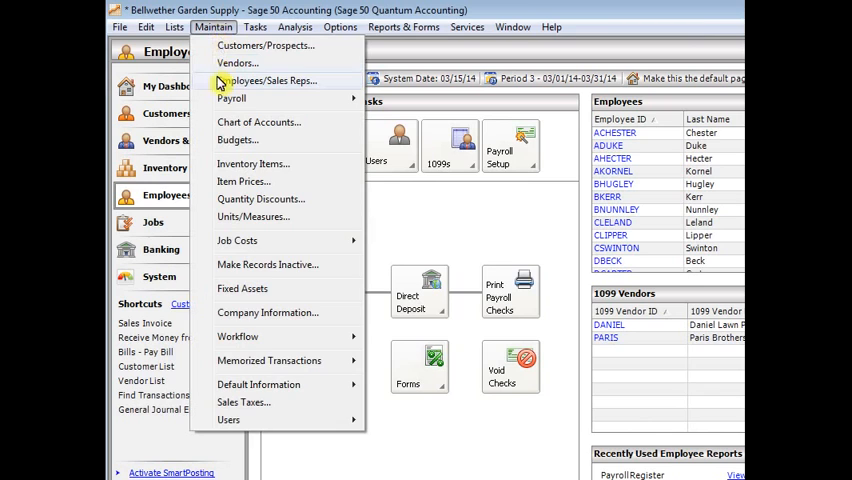
left_click(266, 80)
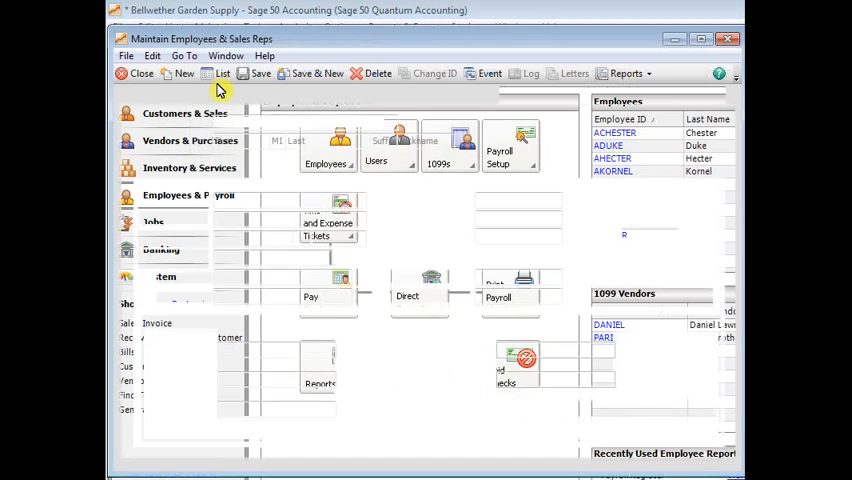
left_click(222, 73)
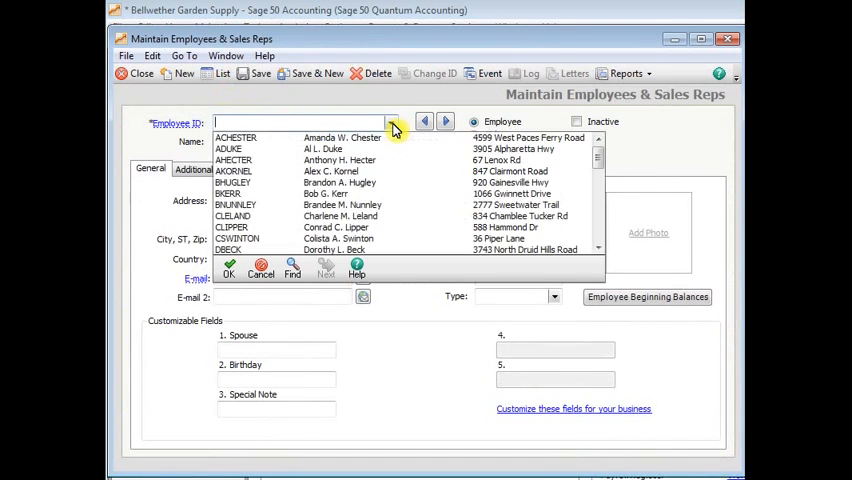
left_click(236, 137)
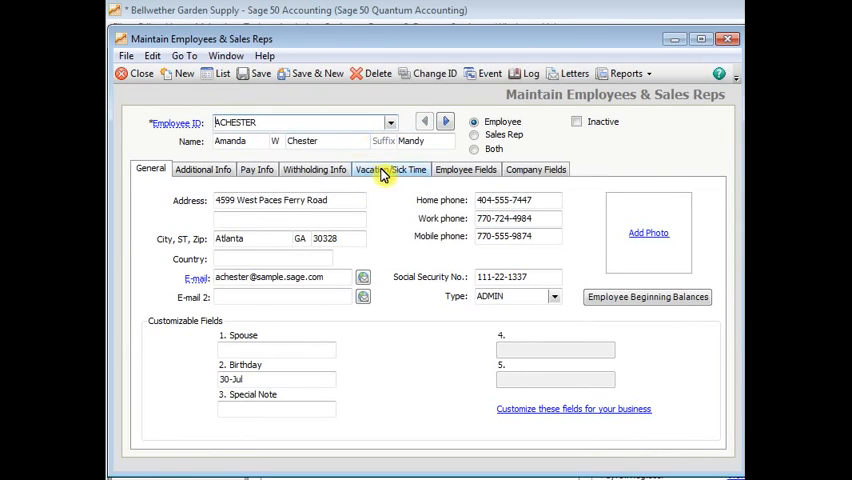
On Vacation/Sick Time, drop the company default and enter 120 vacation hours per year
left_click(390, 168)
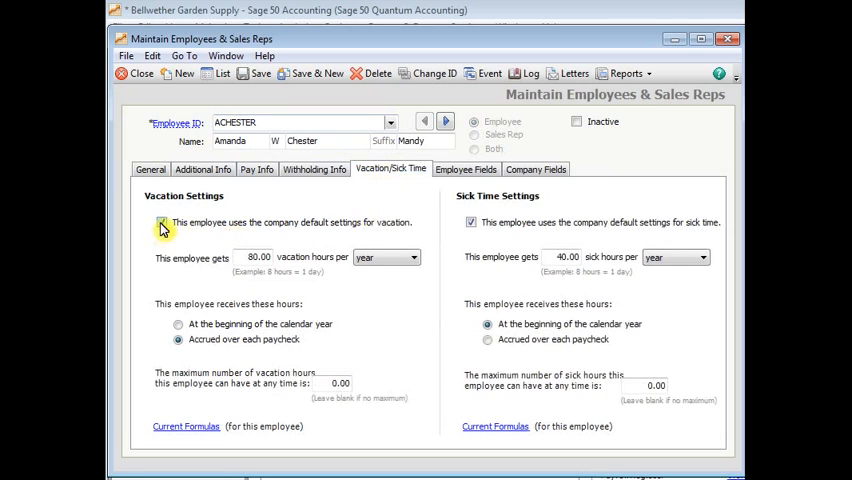
left_click(161, 222)
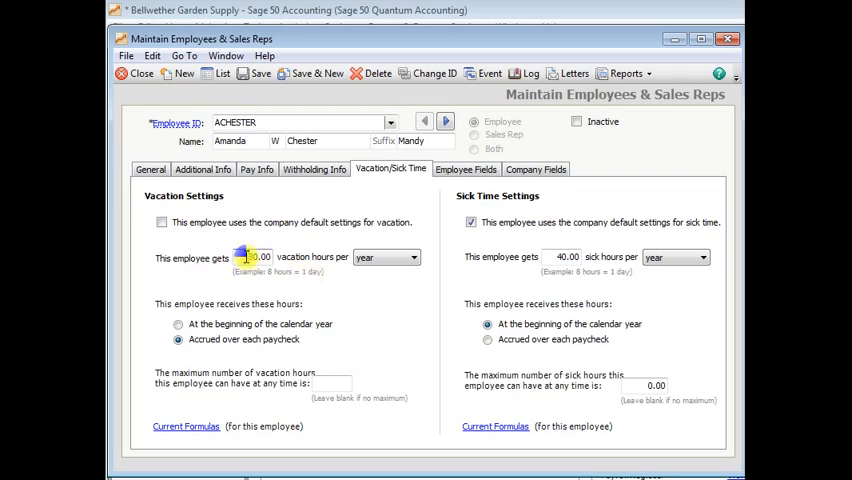
type("120")
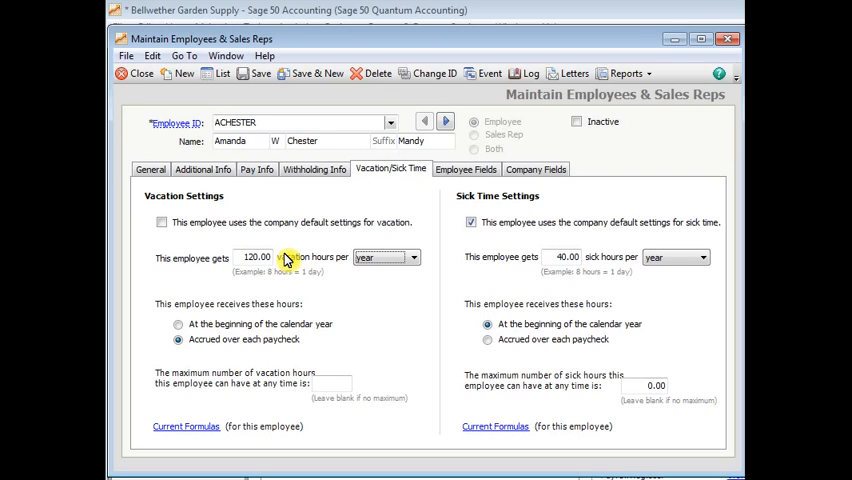
mouse_move(256, 73)
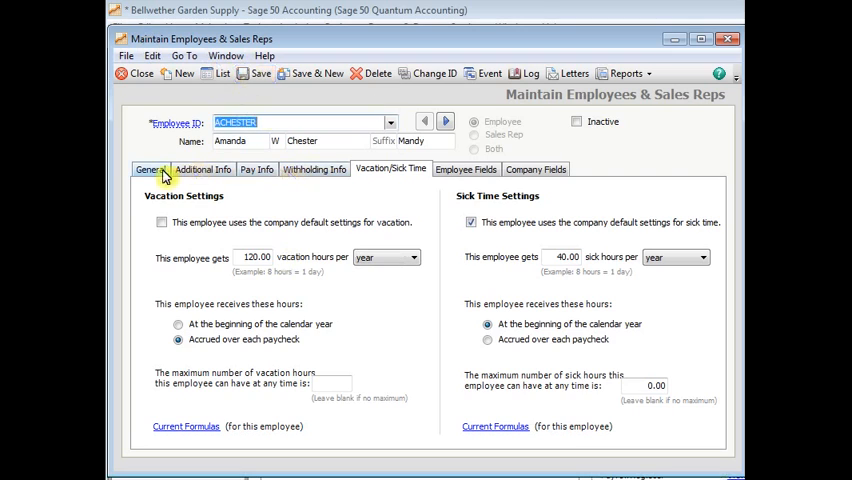
left_click(148, 168)
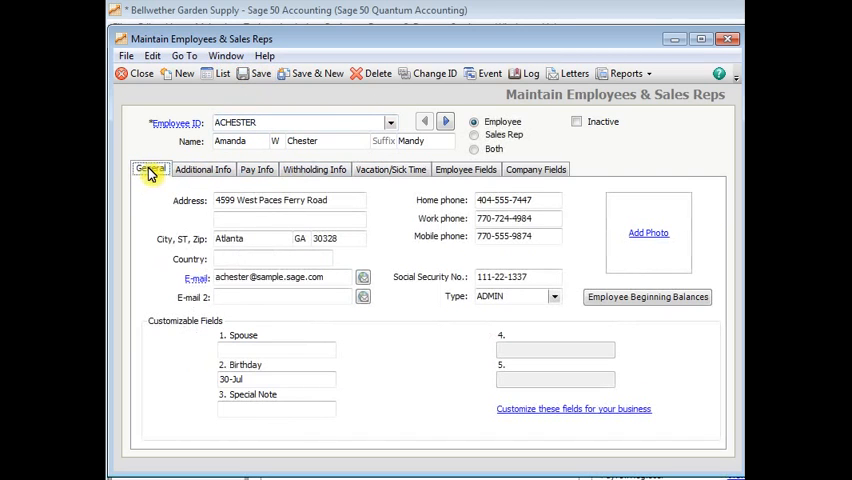
mouse_move(623, 300)
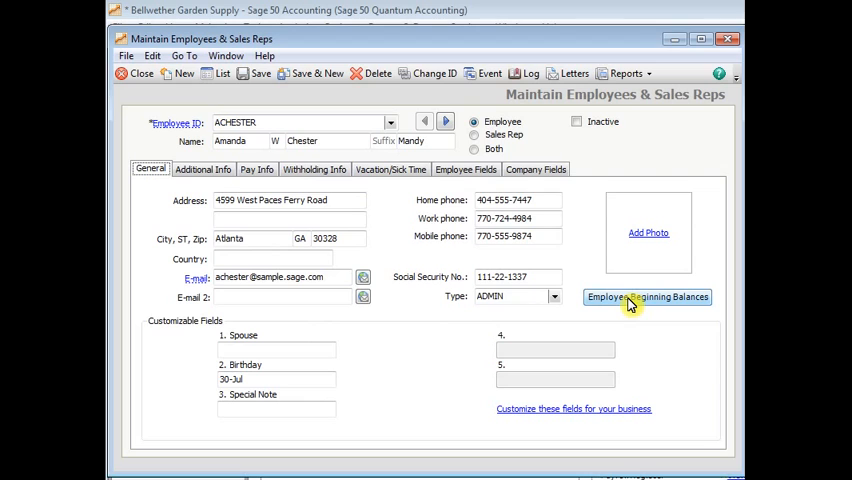
left_click(647, 296)
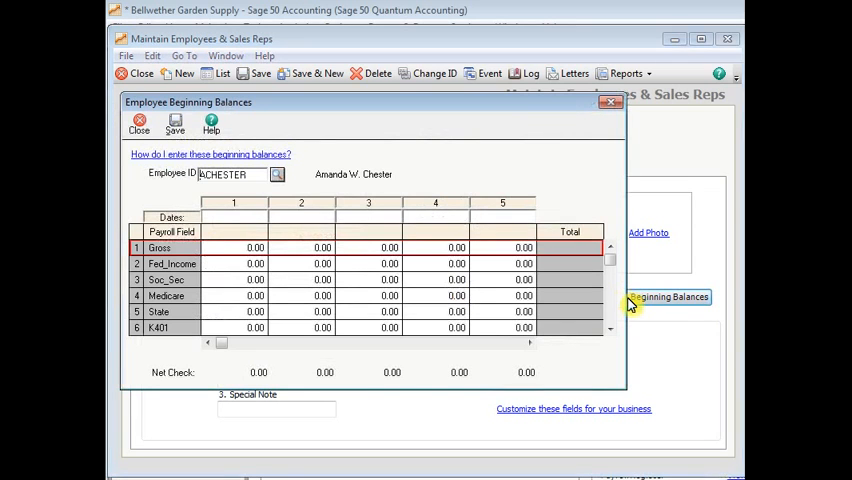
mouse_move(268, 214)
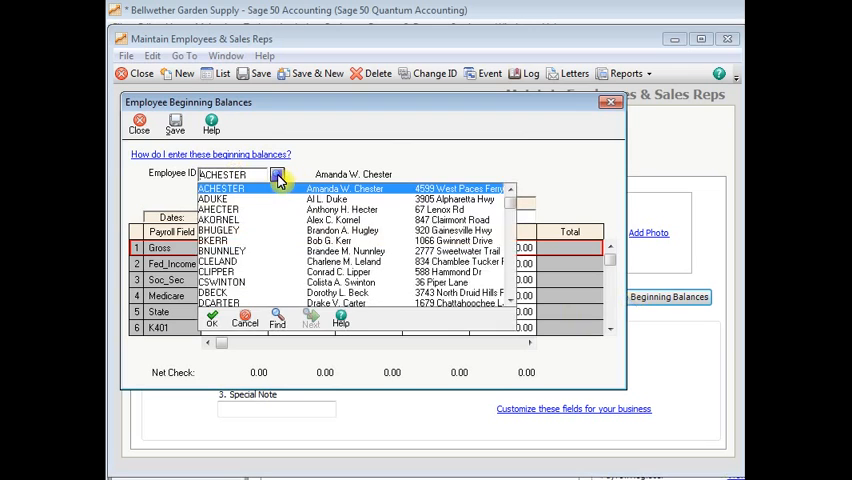
left_click(221, 188)
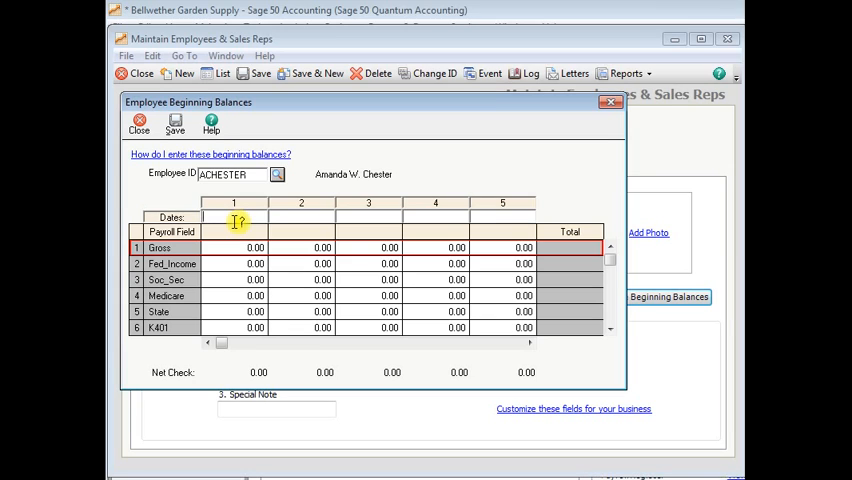
type("1/31/2014")
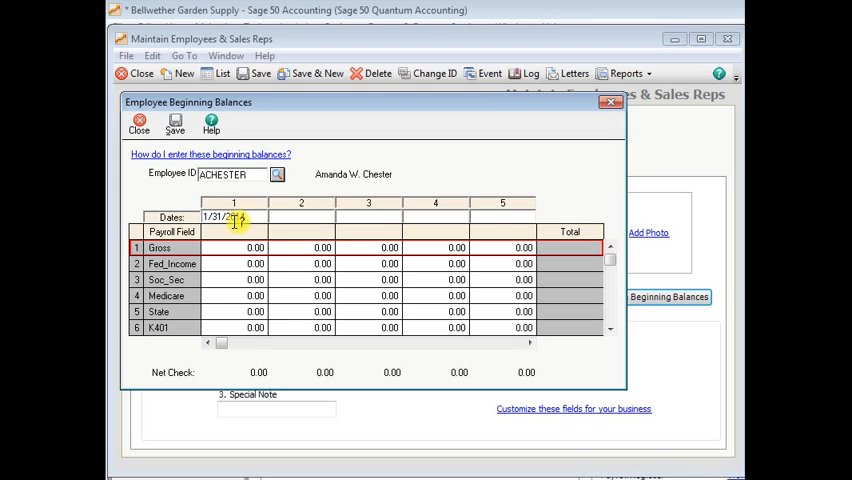
left_click(610, 330)
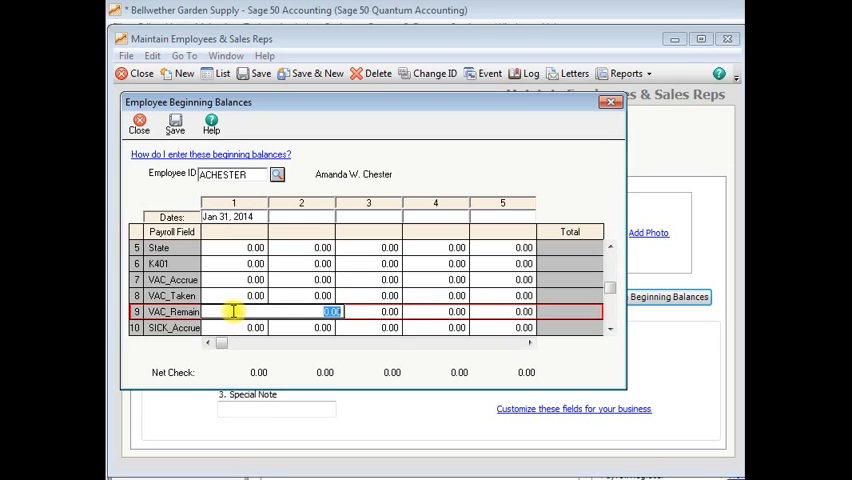
type("20.00")
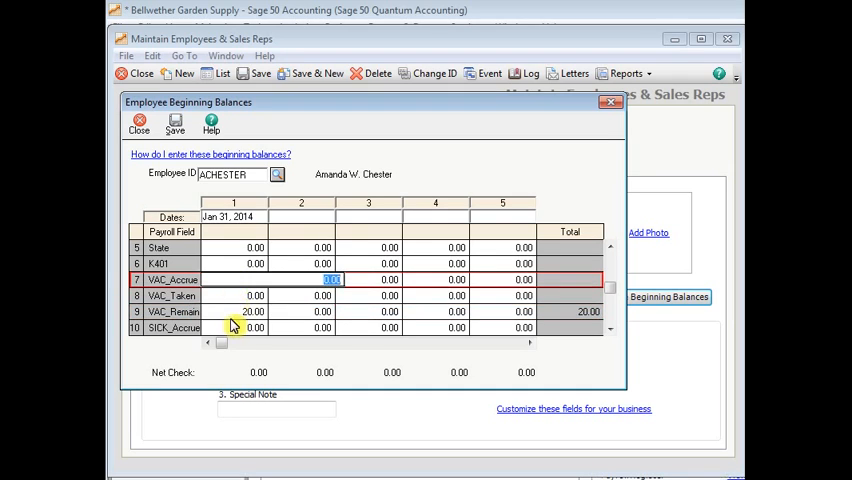
left_click(322, 311)
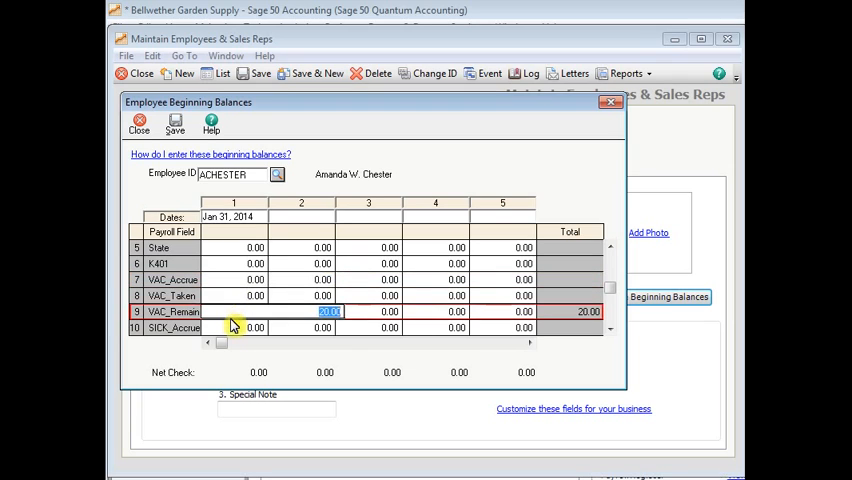
mouse_move(228, 307)
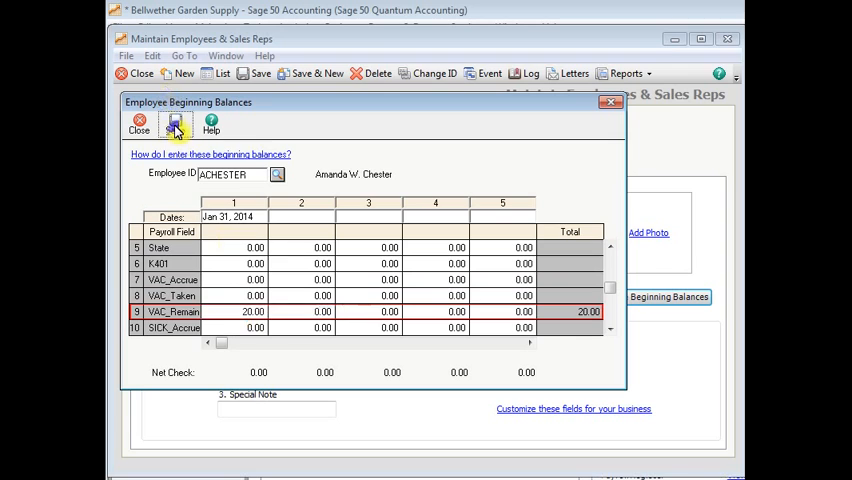
left_click(277, 173)
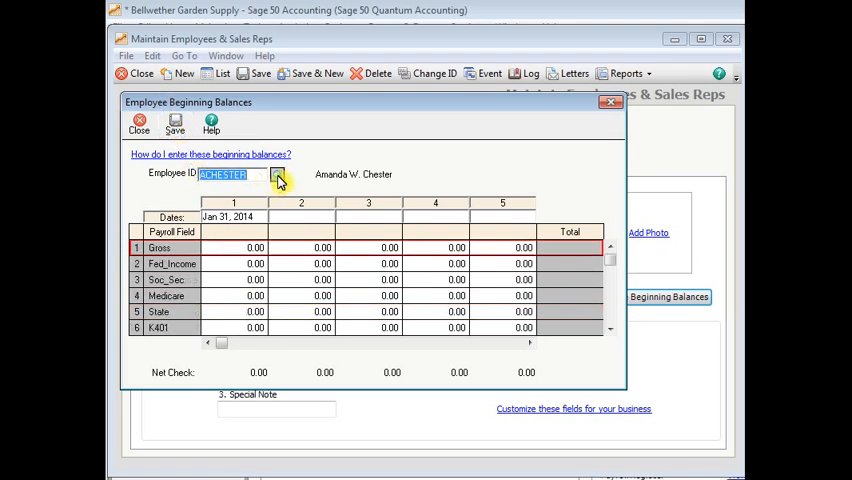
left_click(277, 173)
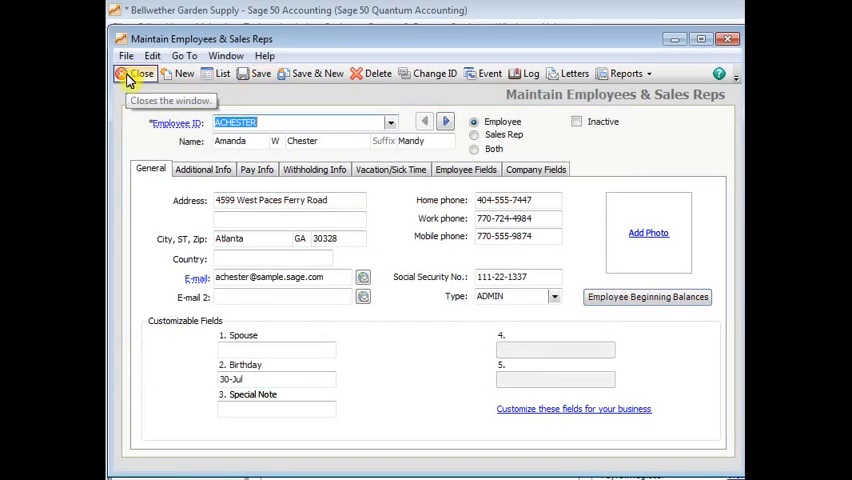
Close Maintain Employees and start a Tasks > Payroll Entry for ACHESTER
left_click(135, 73)
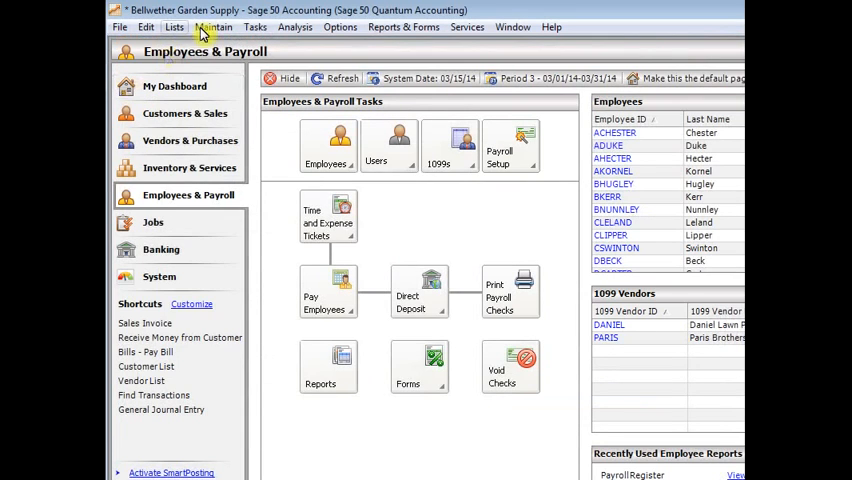
left_click(256, 27)
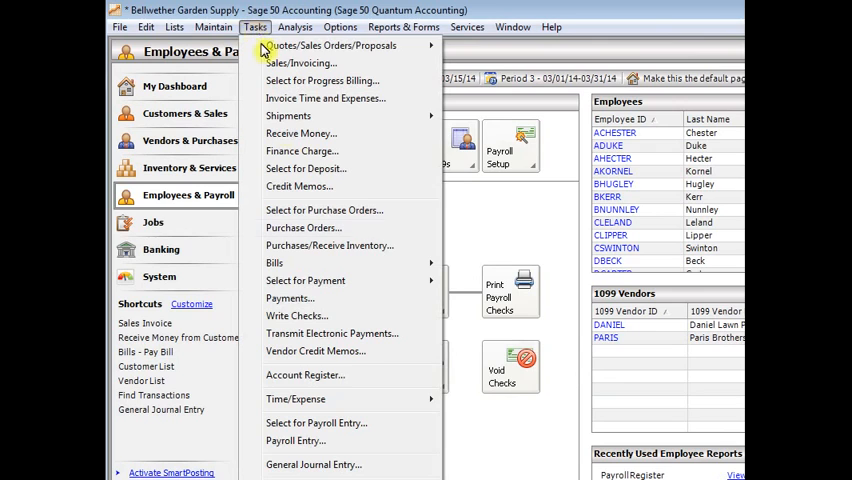
mouse_move(295, 441)
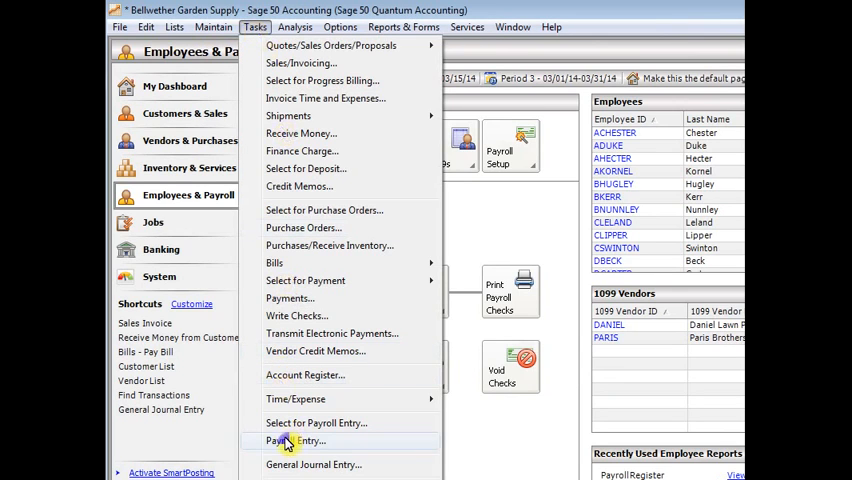
left_click(294, 441)
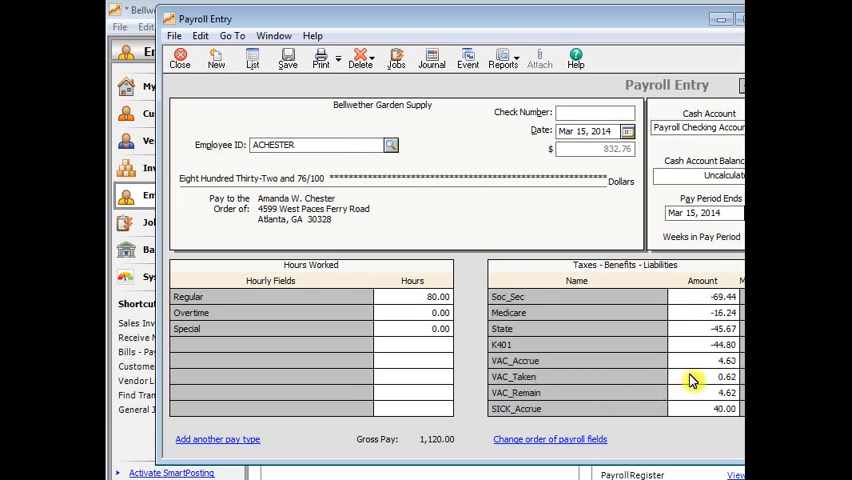
left_click(710, 376)
type("8")
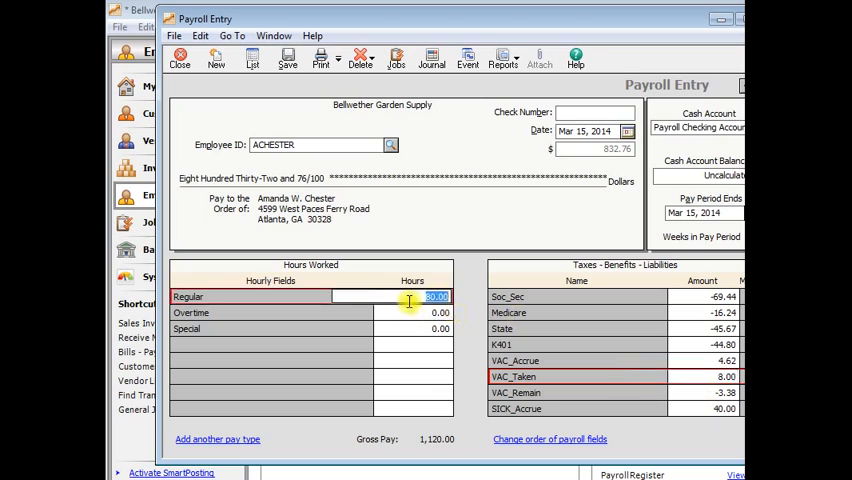
left_click(410, 328)
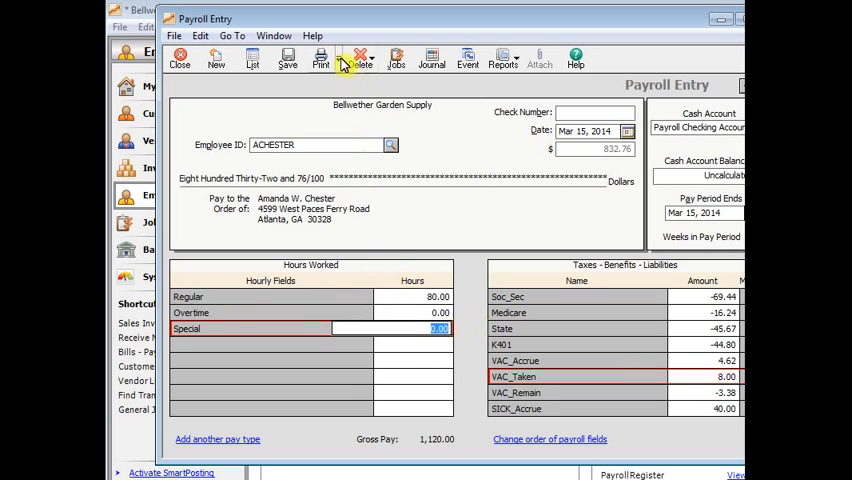
left_click(321, 58)
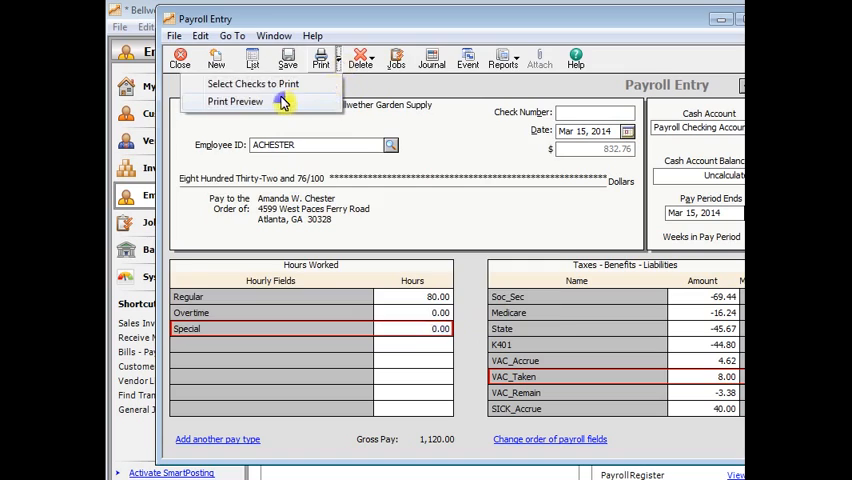
left_click(235, 101)
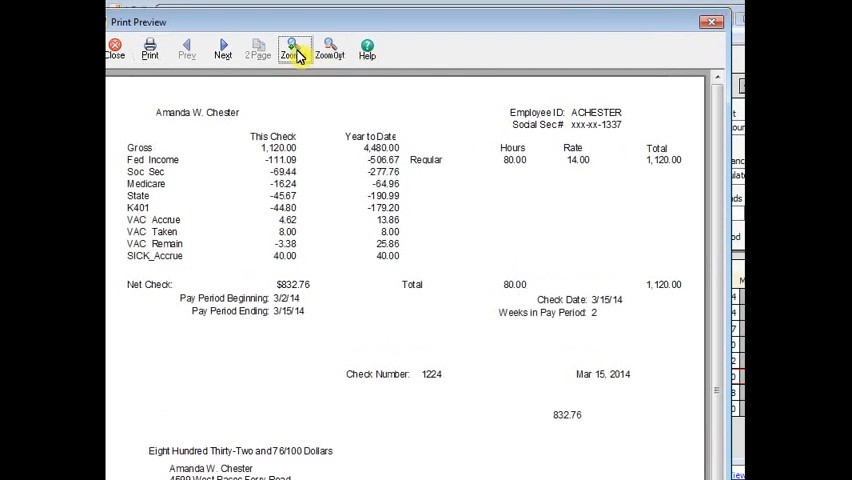
left_click(293, 47)
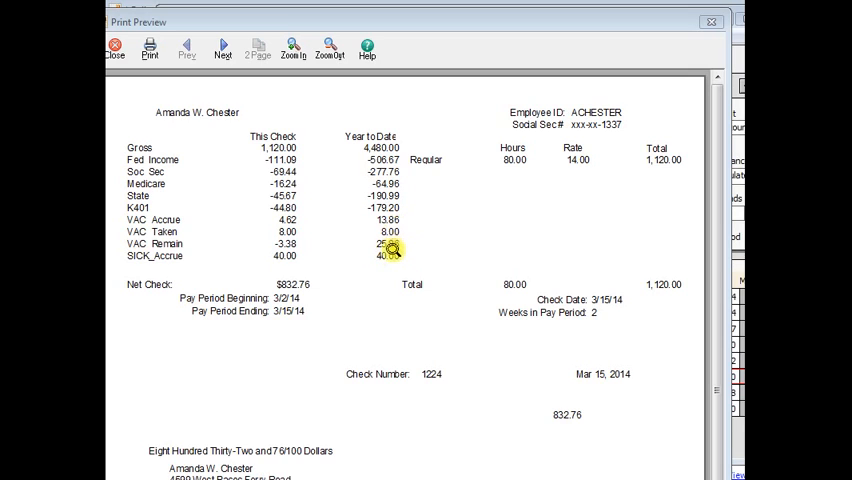
mouse_move(392, 249)
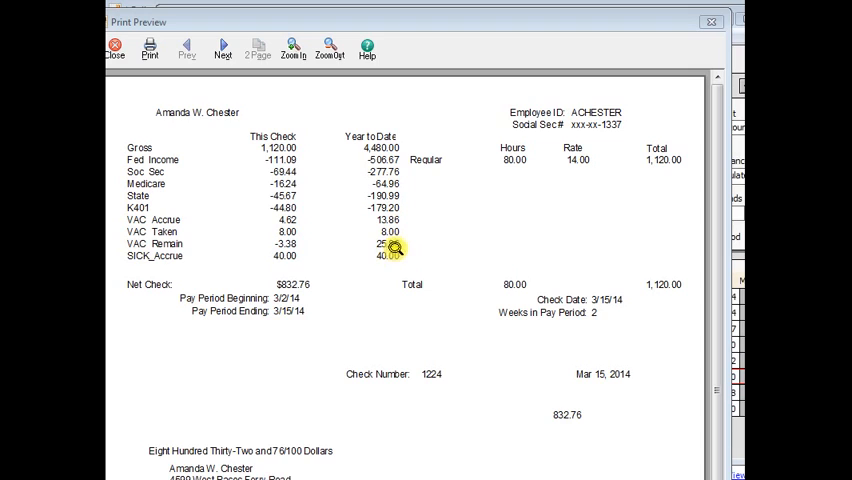